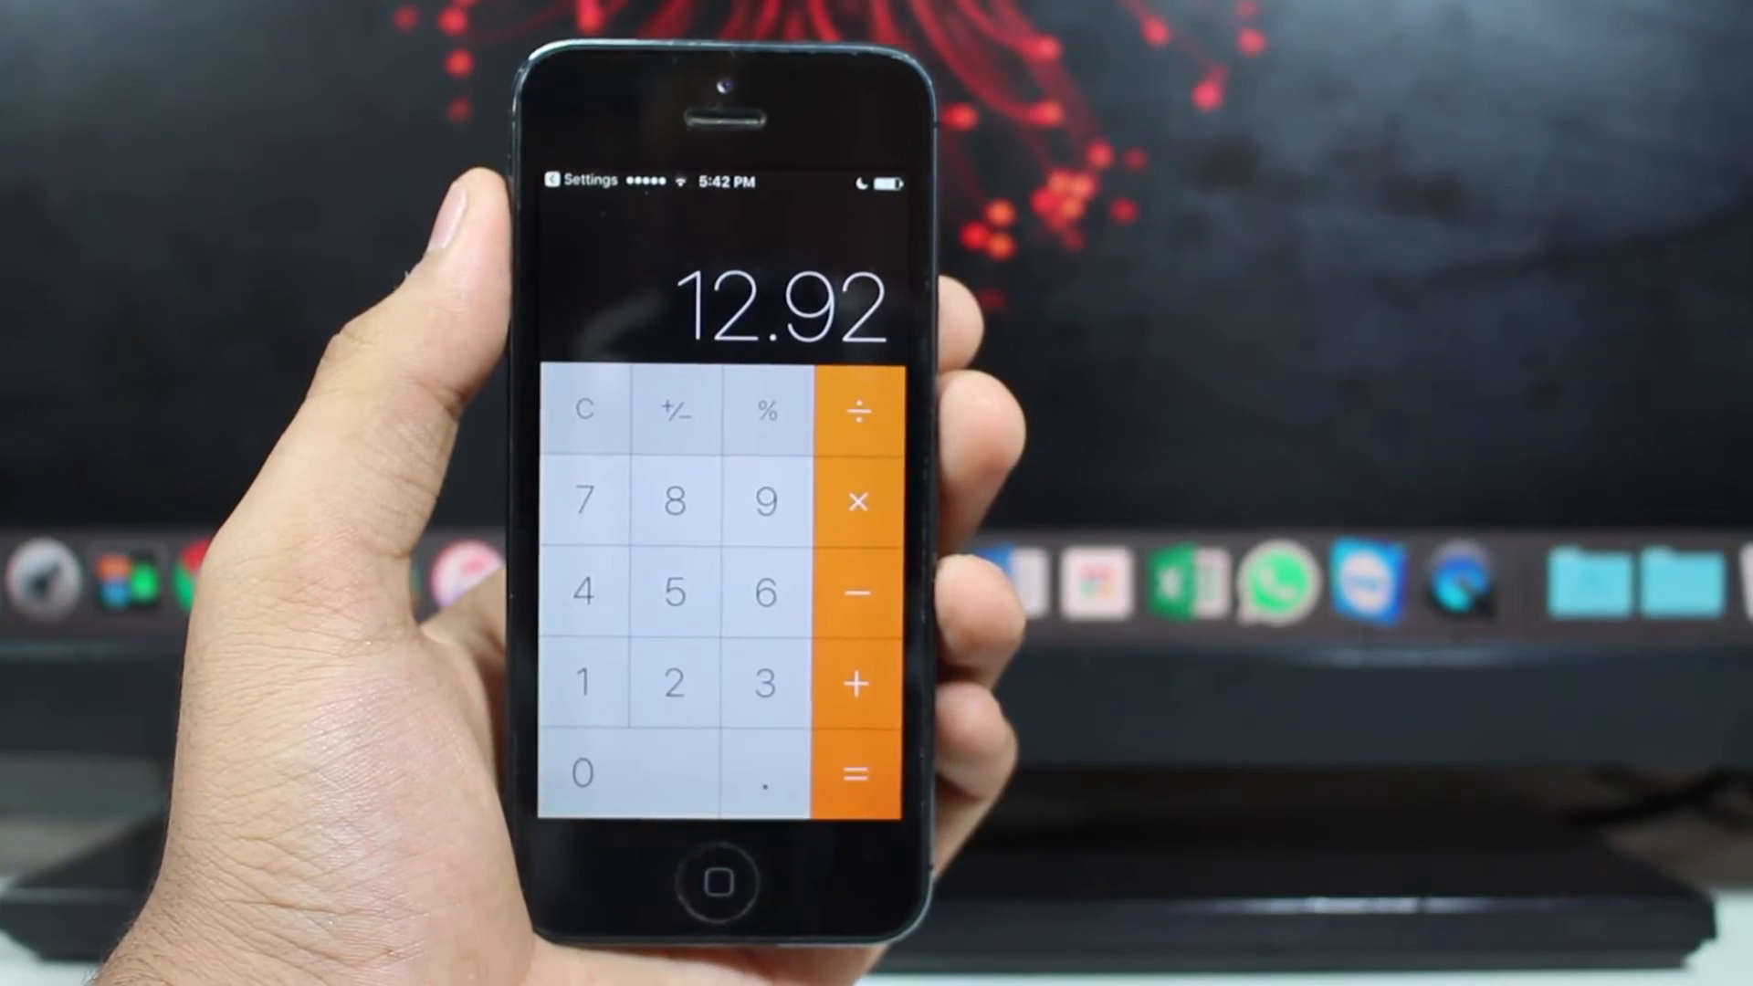
Send Punit a Digital Touch heartbeat sketch in a new iMessage
left_click(712, 881)
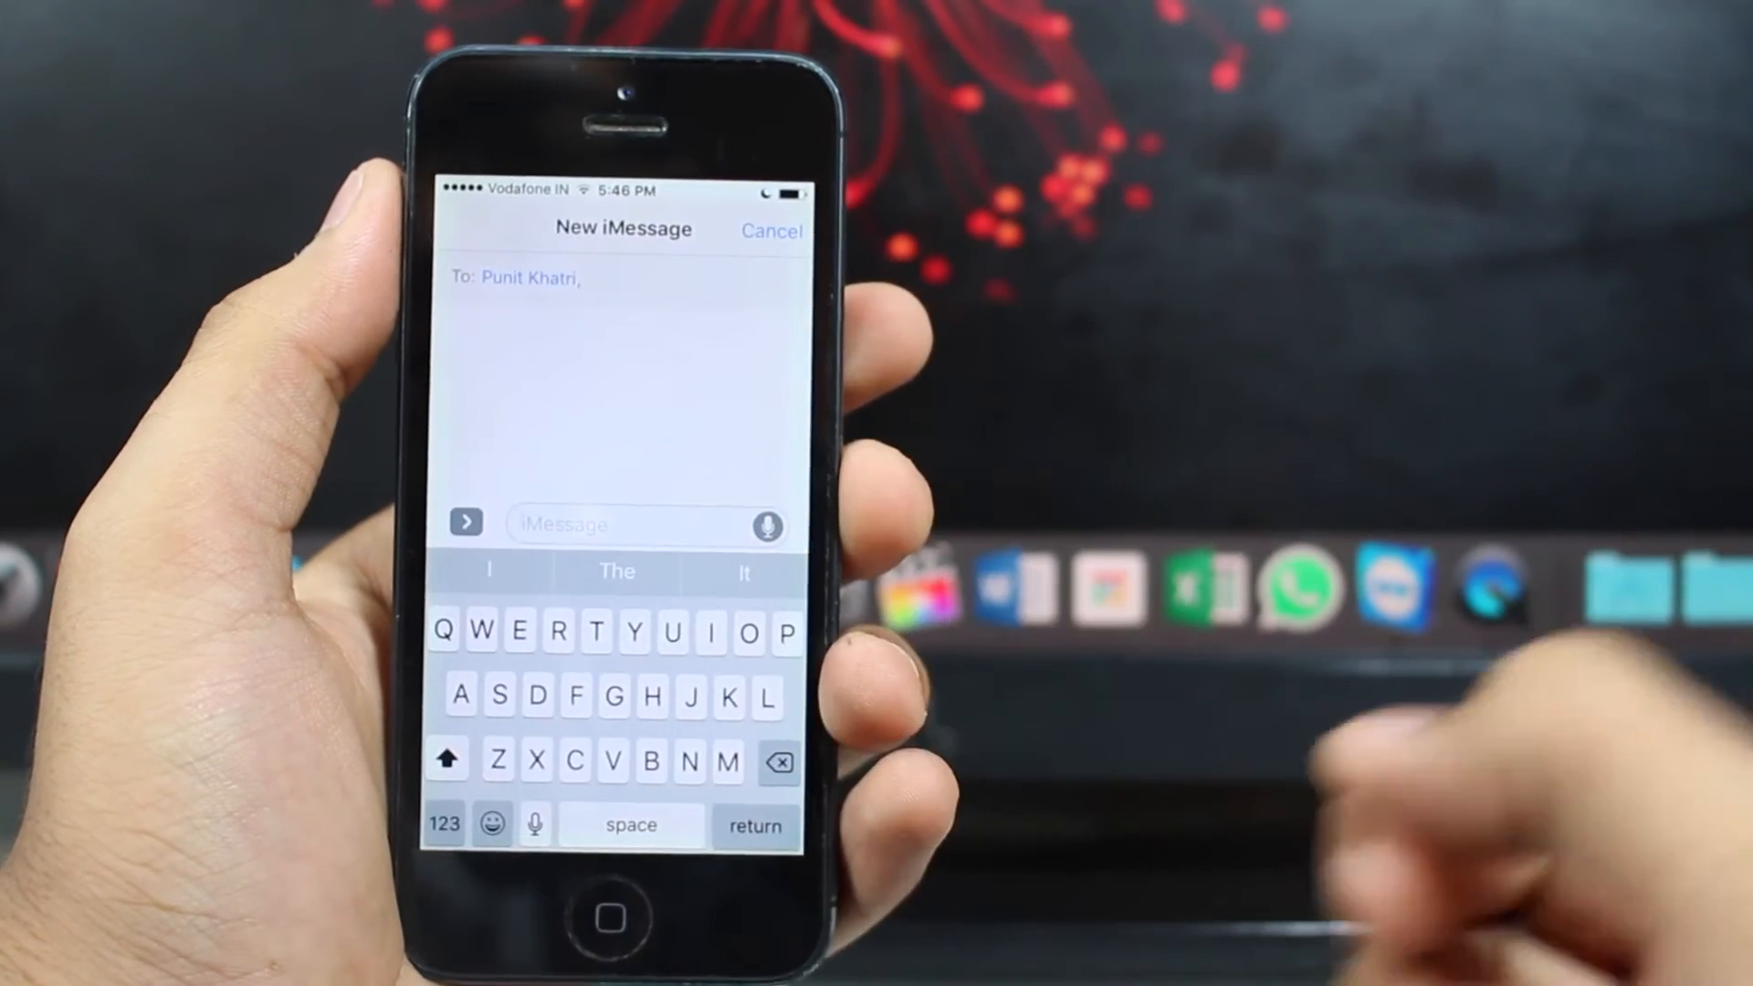
left_click(466, 523)
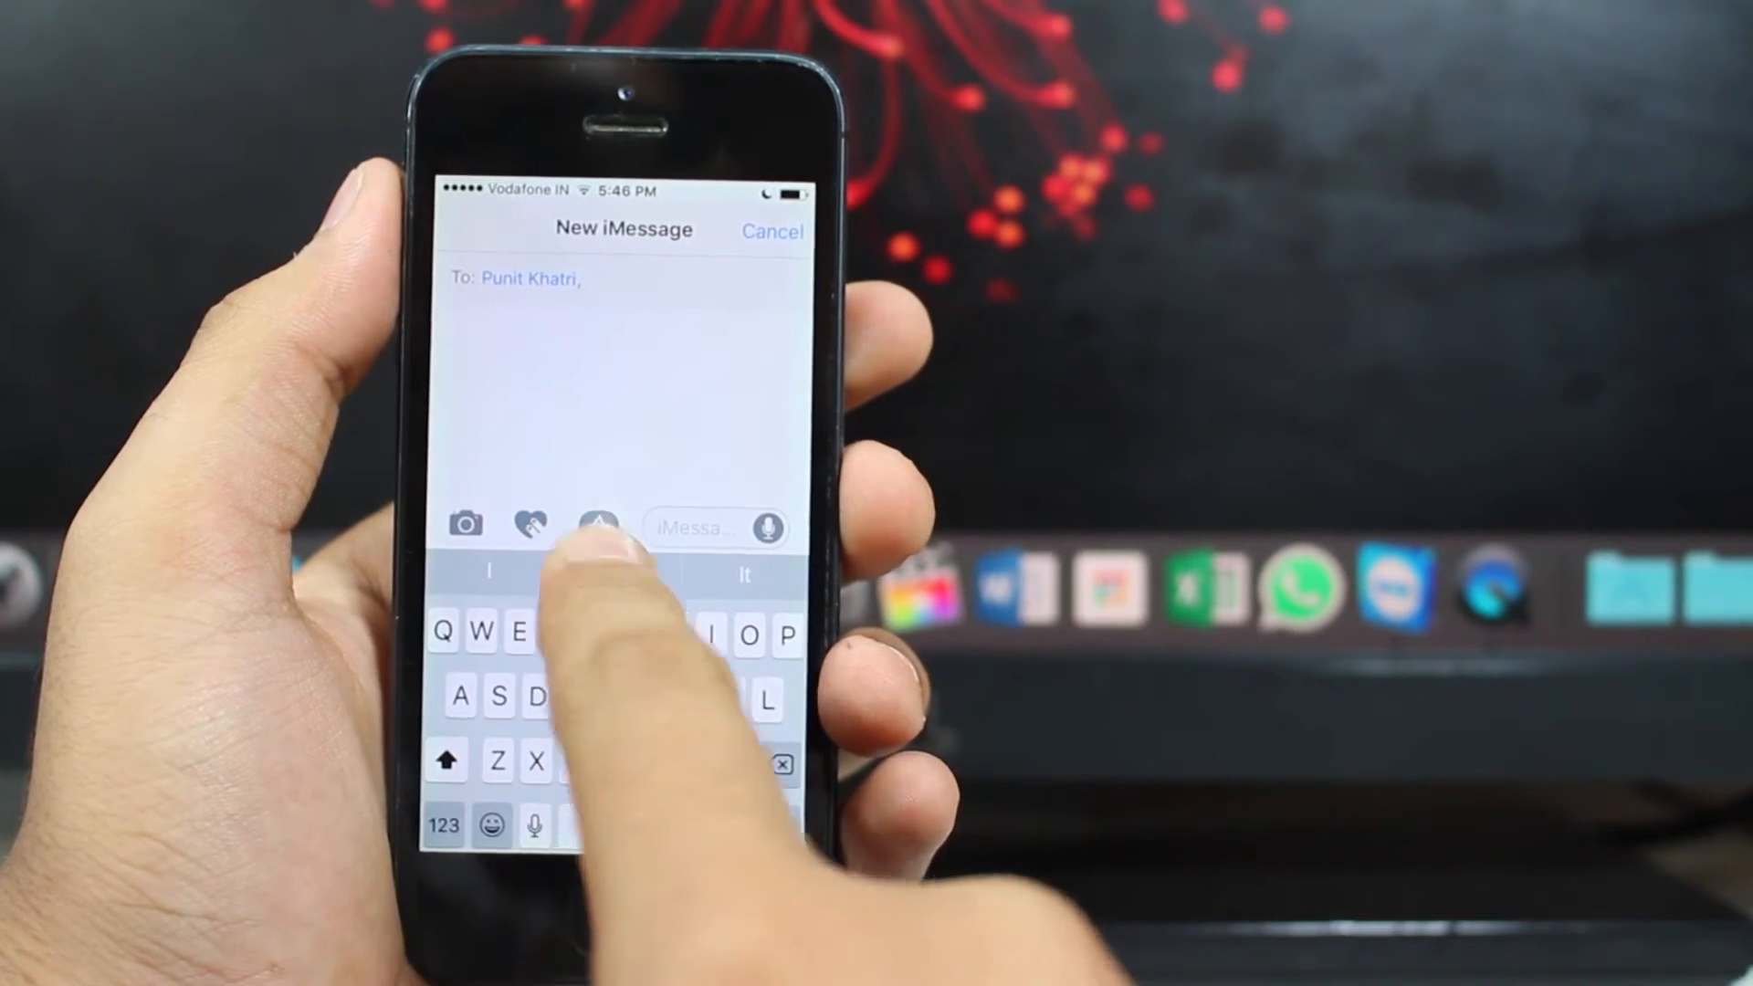
left_click(598, 526)
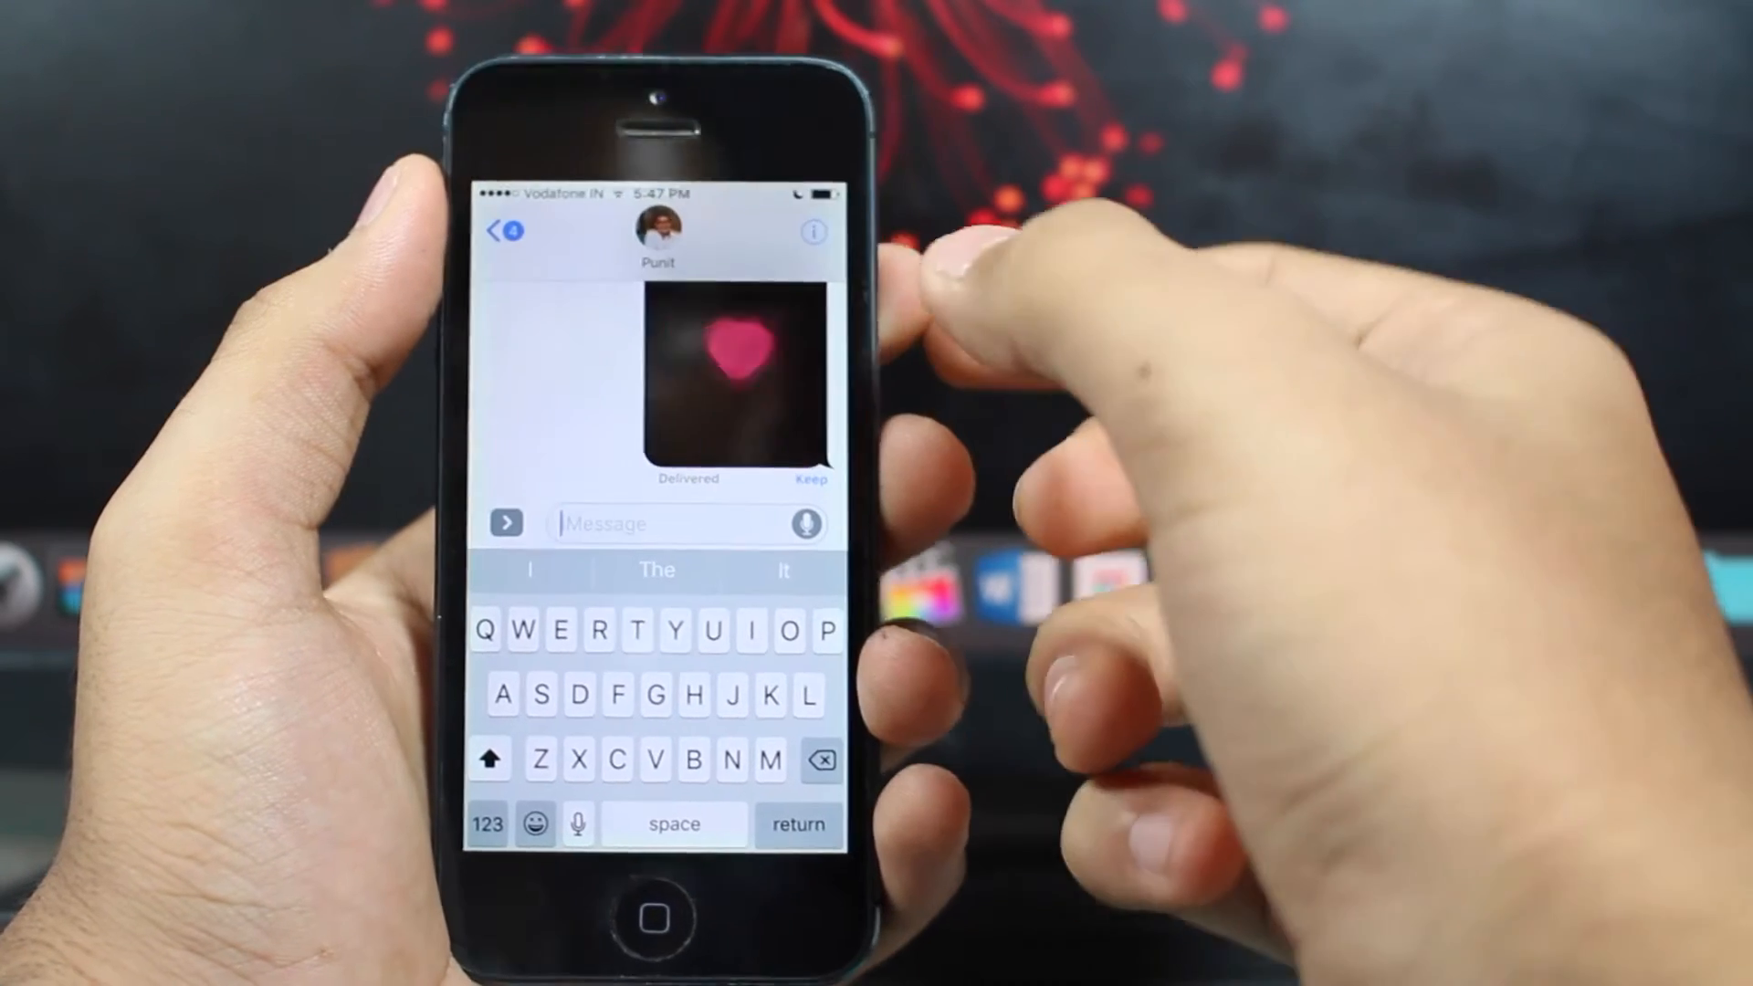
Keep the delivered glowing heart Digital Touch message in the conversation
left_click(813, 233)
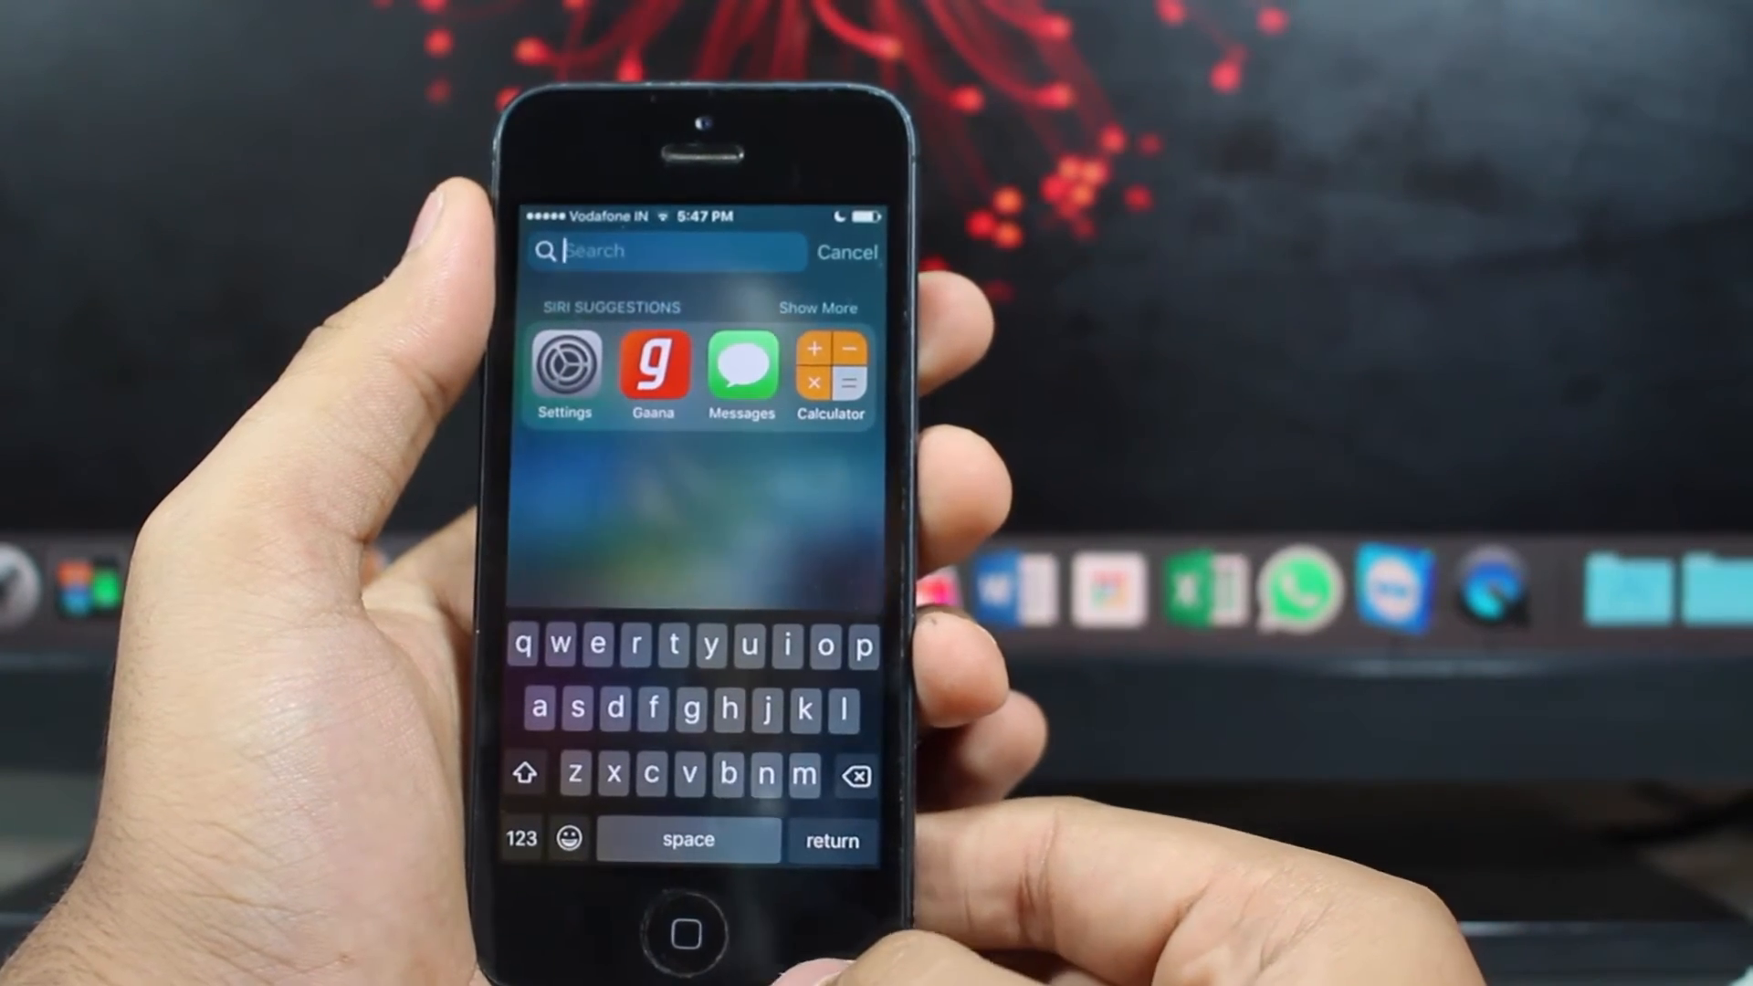
Go home and pull down Spotlight search showing Siri app suggestions
type("vhhvgfddfcd")
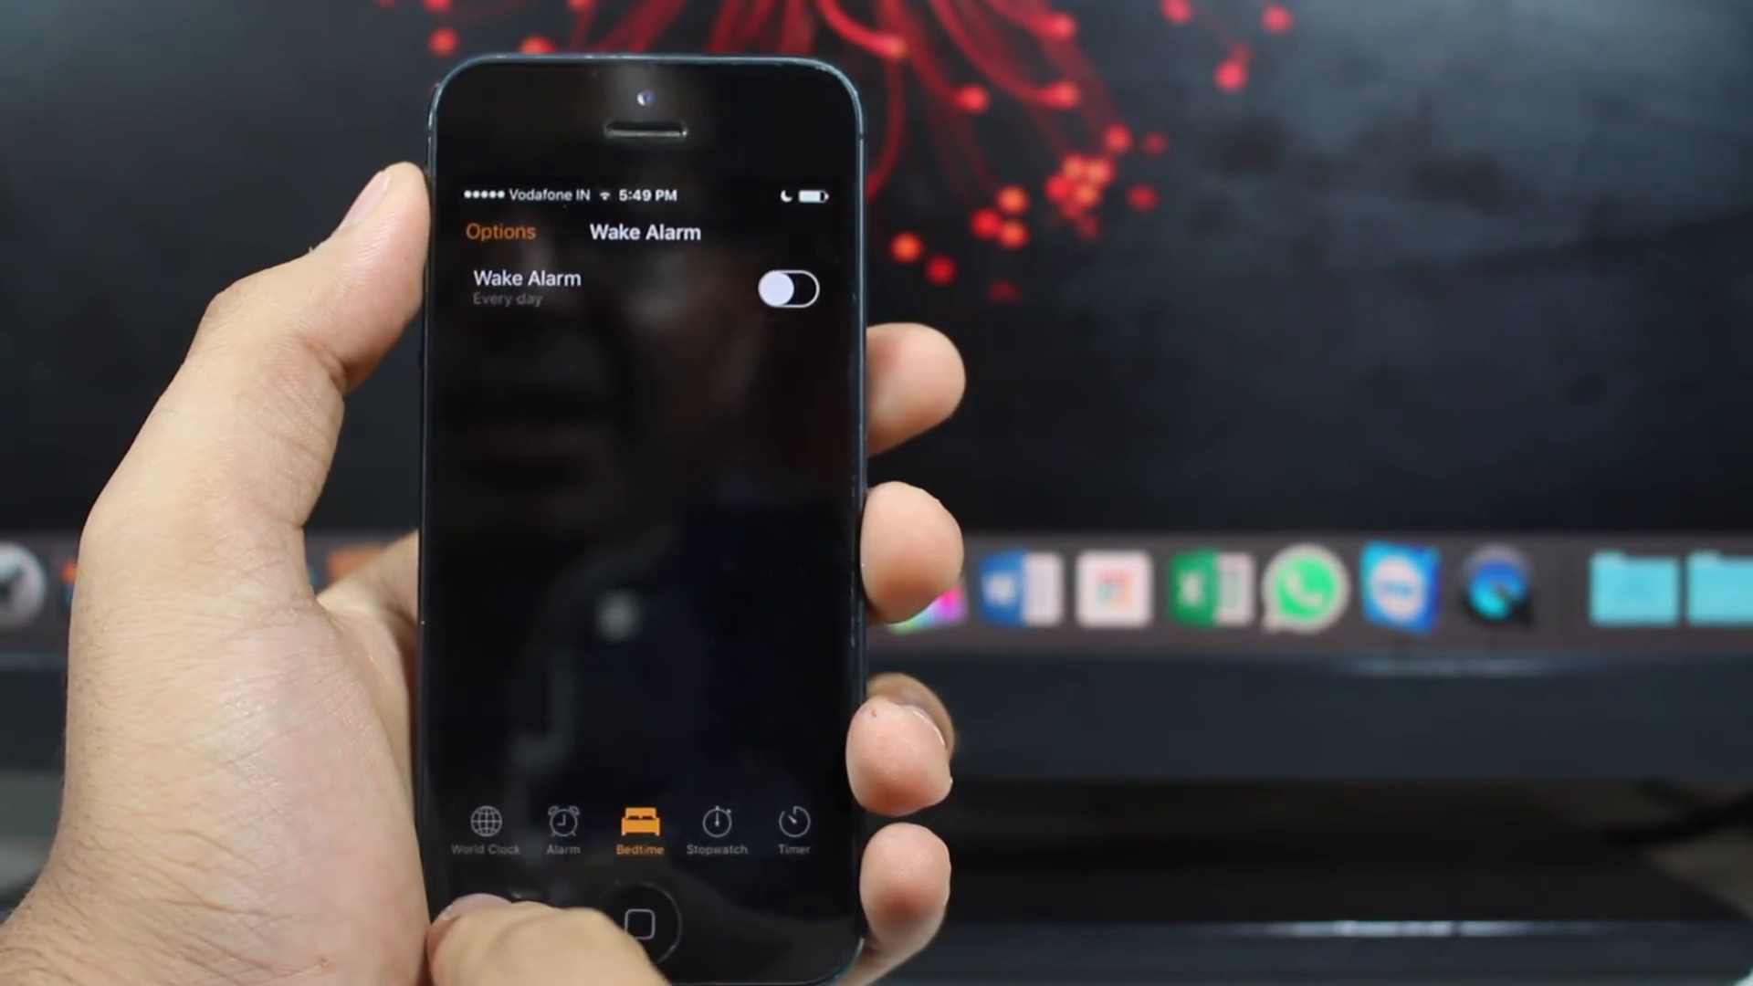
Show Clock's dark Bedtime tab with the every-day Wake Alarm switched off
left_click(484, 832)
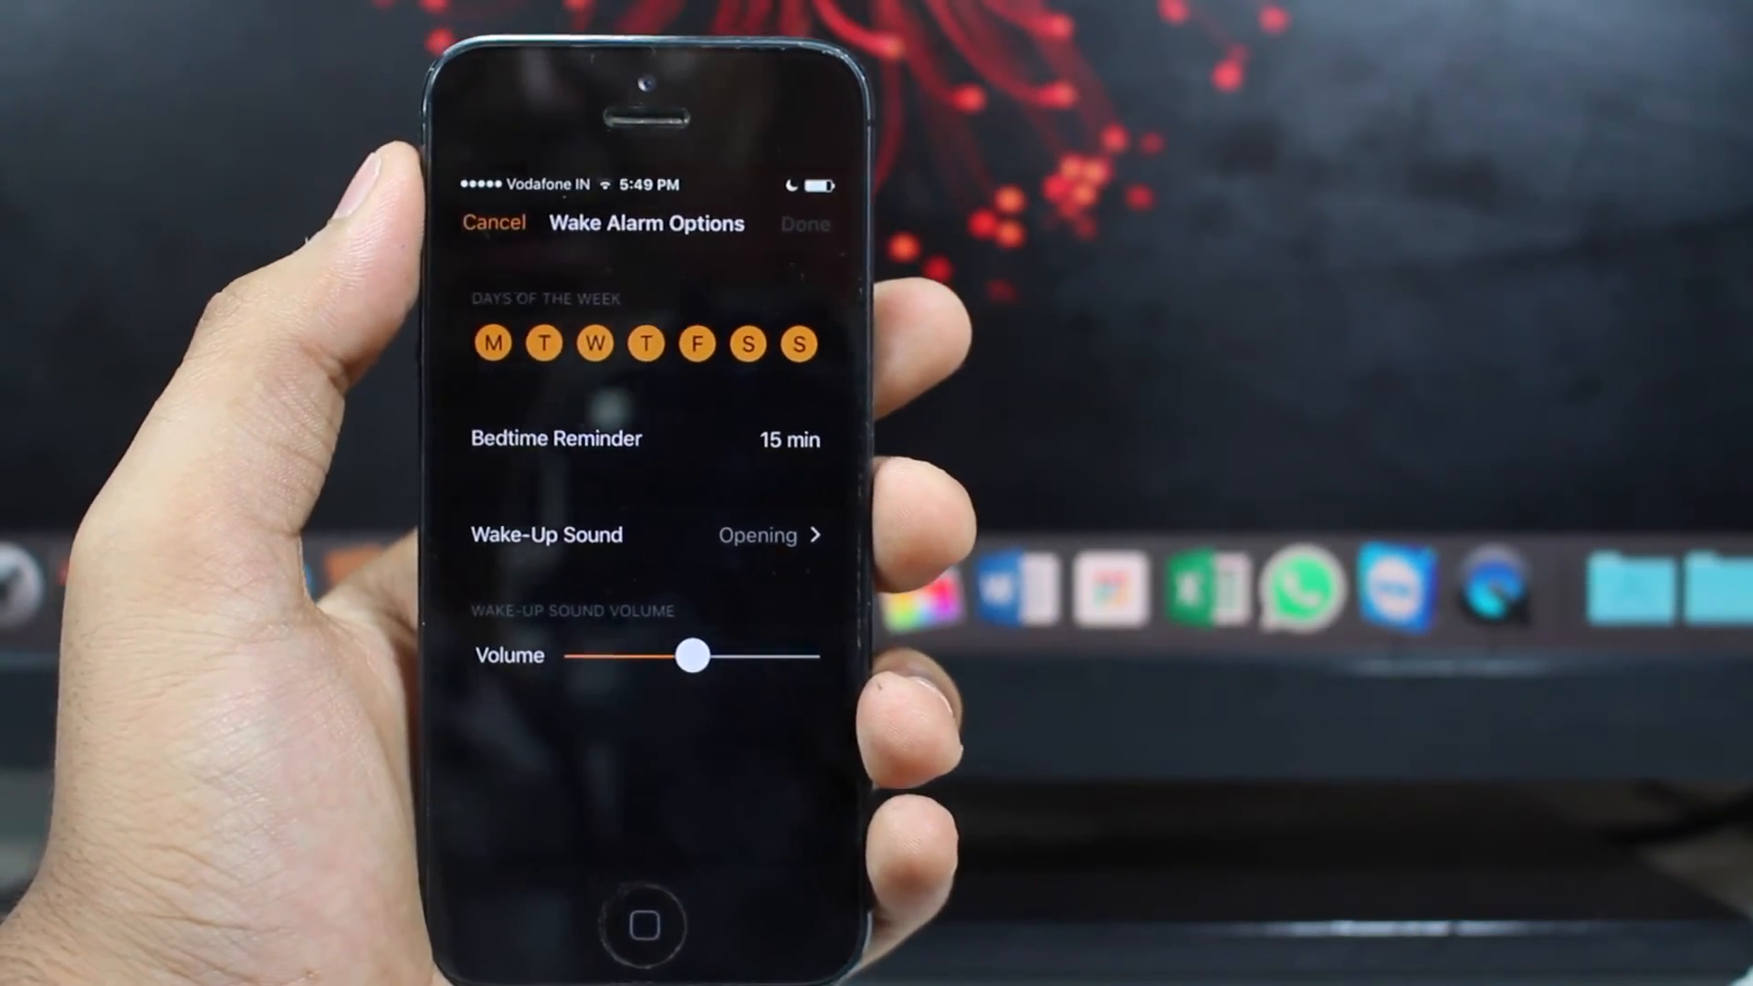
Open Wake Alarm Options: every day, 15-minute bedtime reminder, Opening sound
left_click(637, 438)
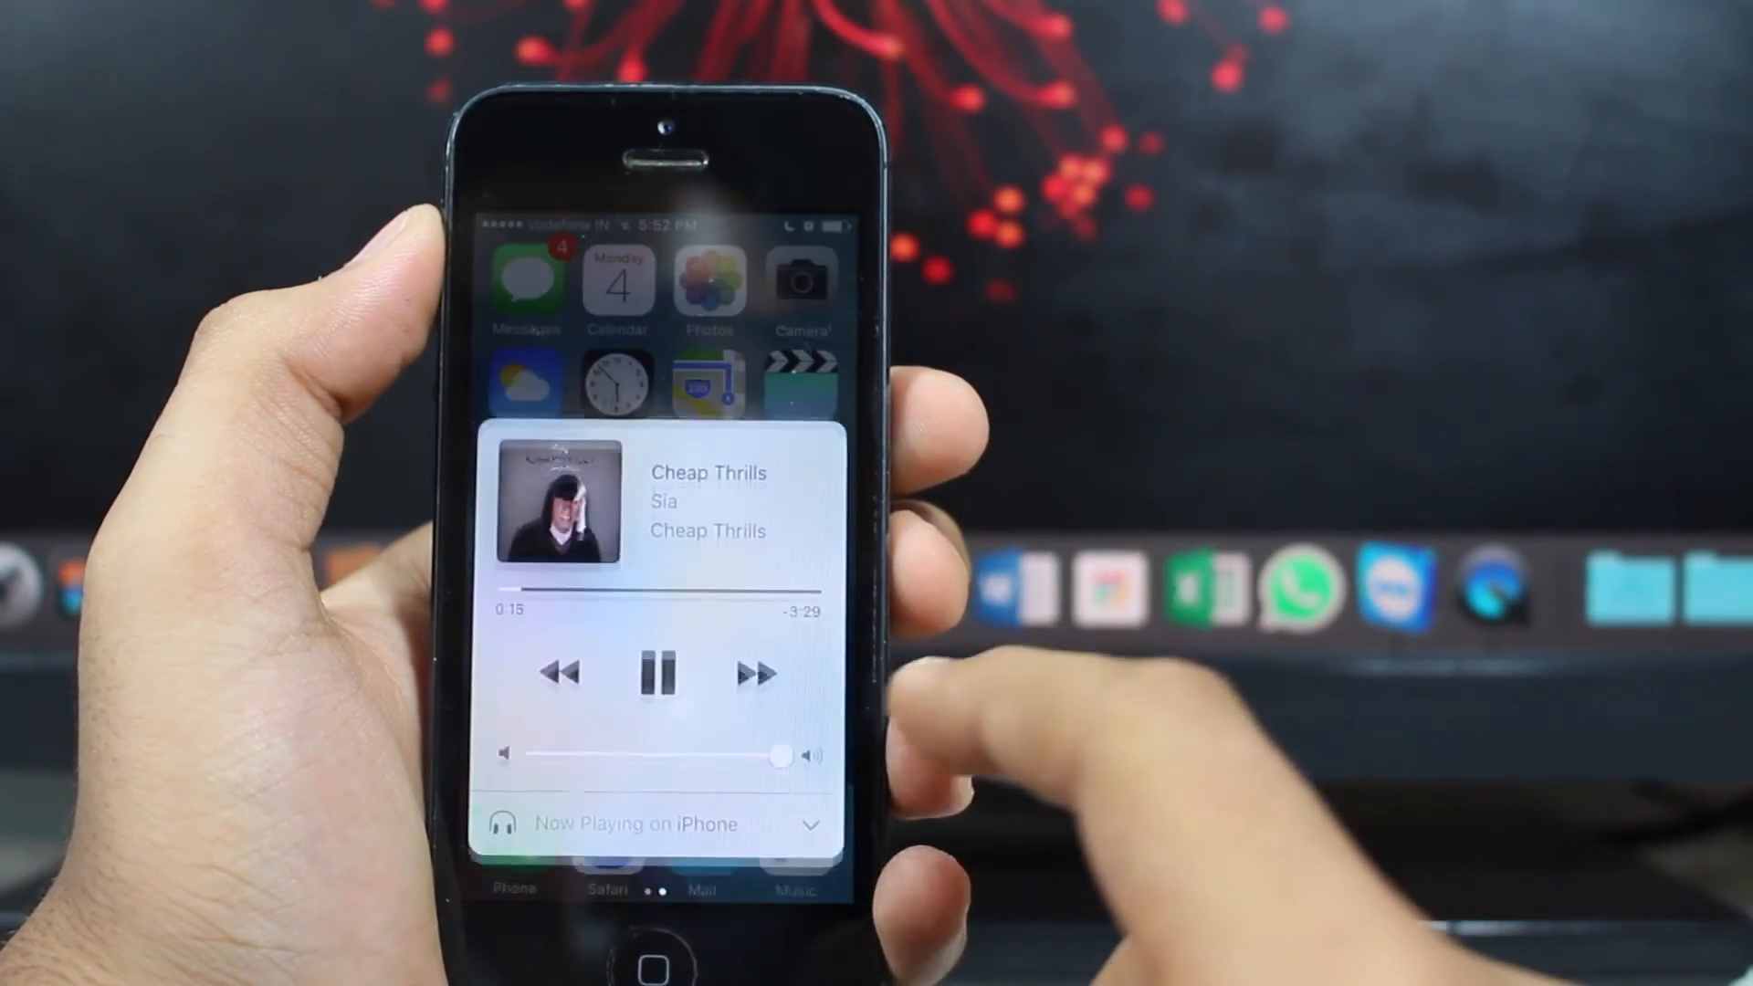
Pause Sia's 'Cheap Thrills' at 15 seconds from Control Center's music card
left_click(661, 673)
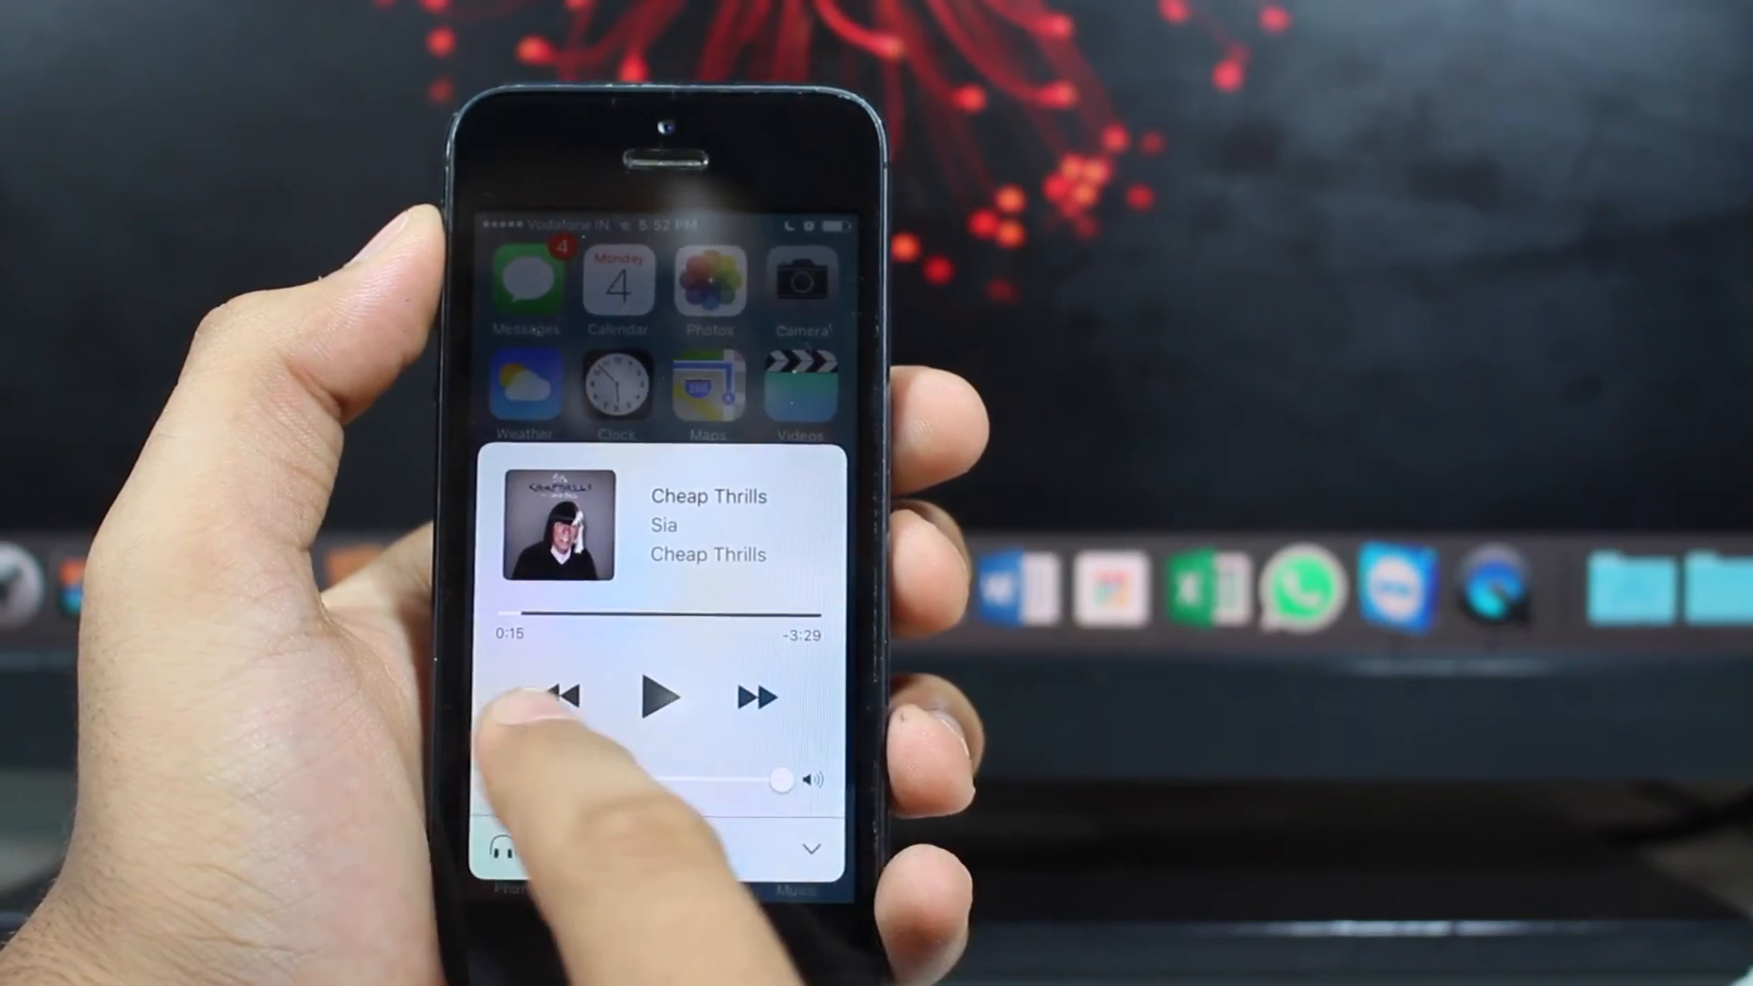